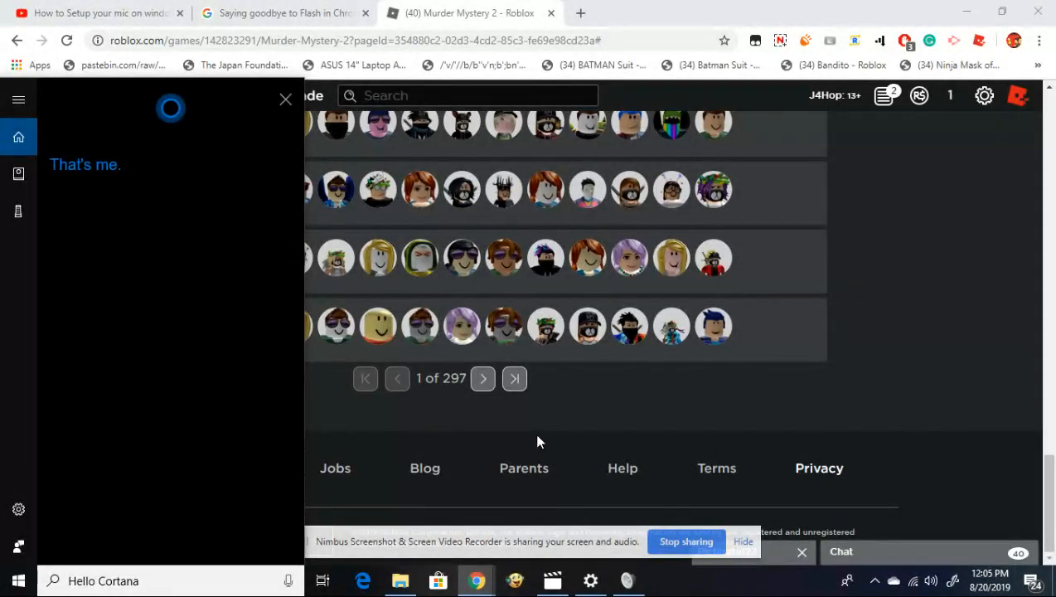
mouse_move(190, 466)
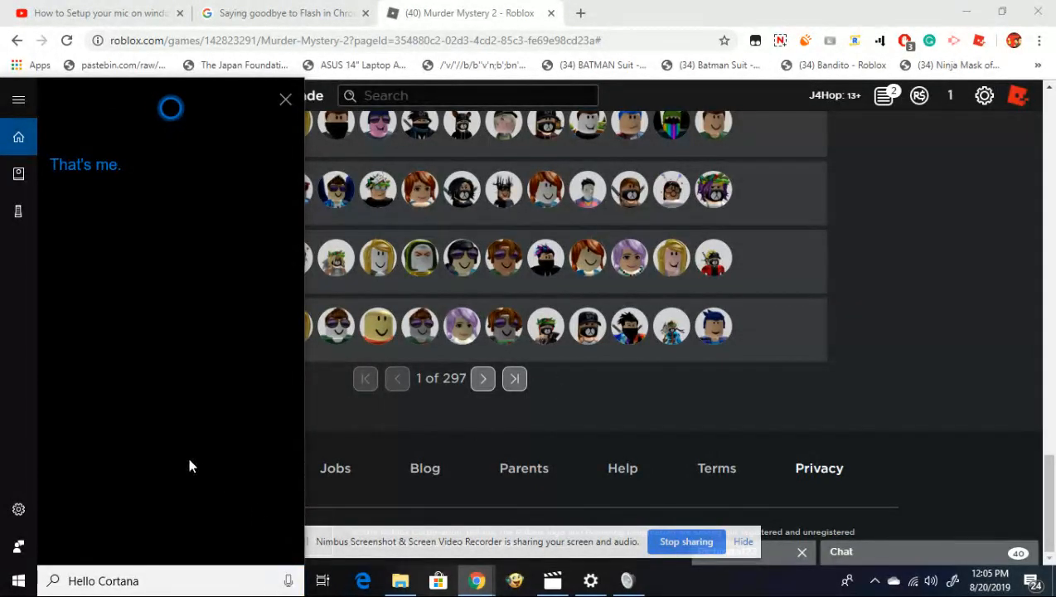
mouse_move(287, 580)
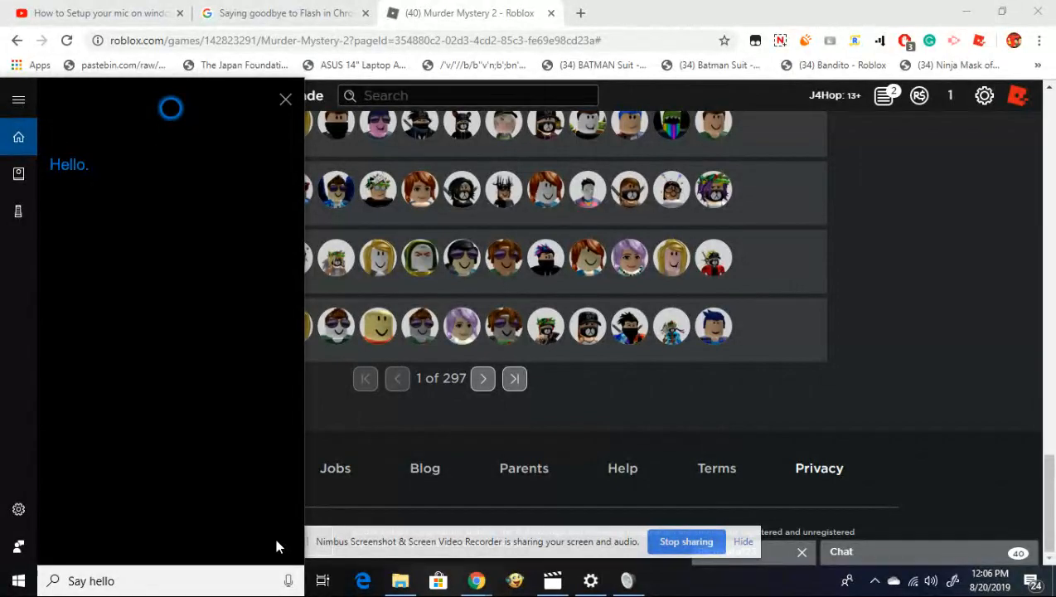
mouse_move(942, 288)
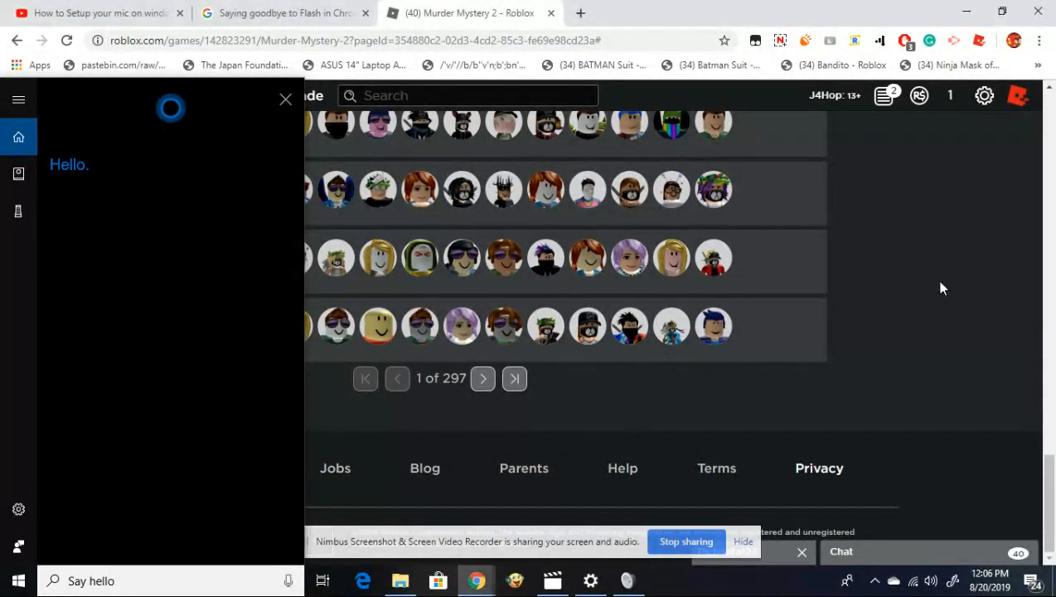
Dismiss Cortana, open the Requestly app, and open the Theme List replace-URL rule for editing
click(285, 99)
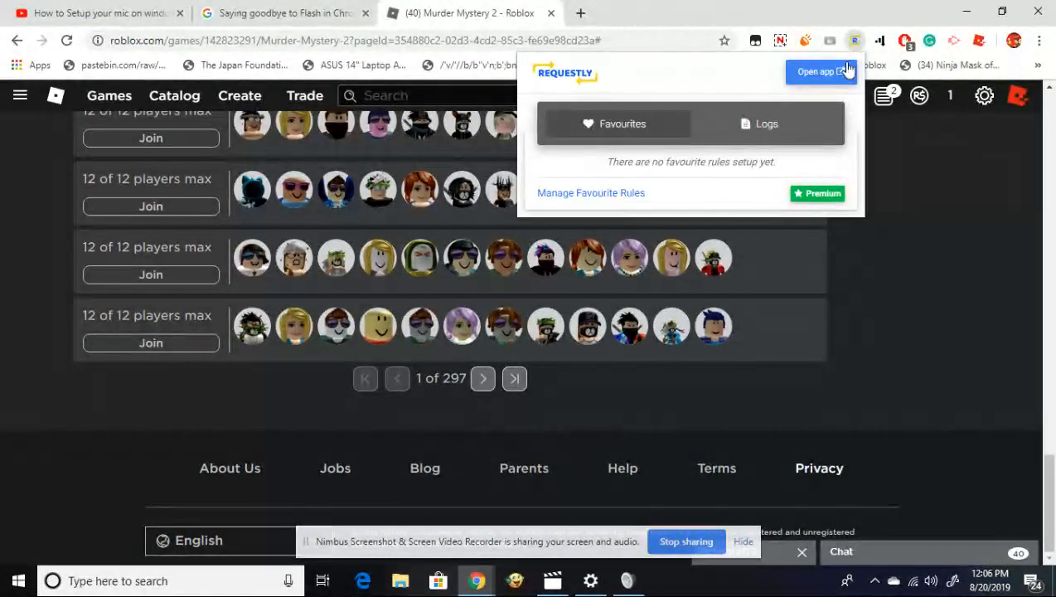
click(817, 71)
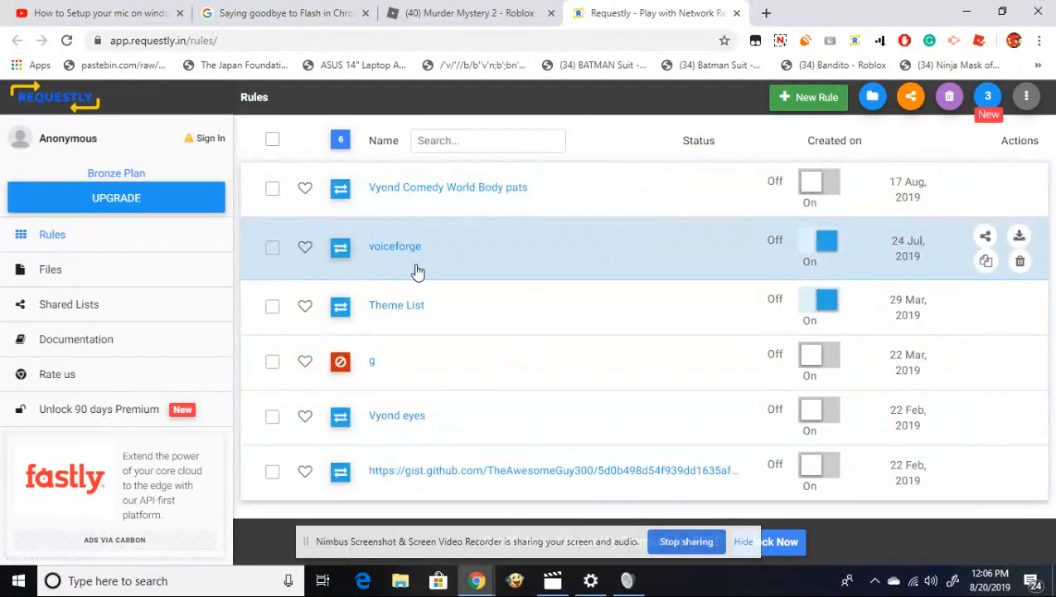
click(397, 305)
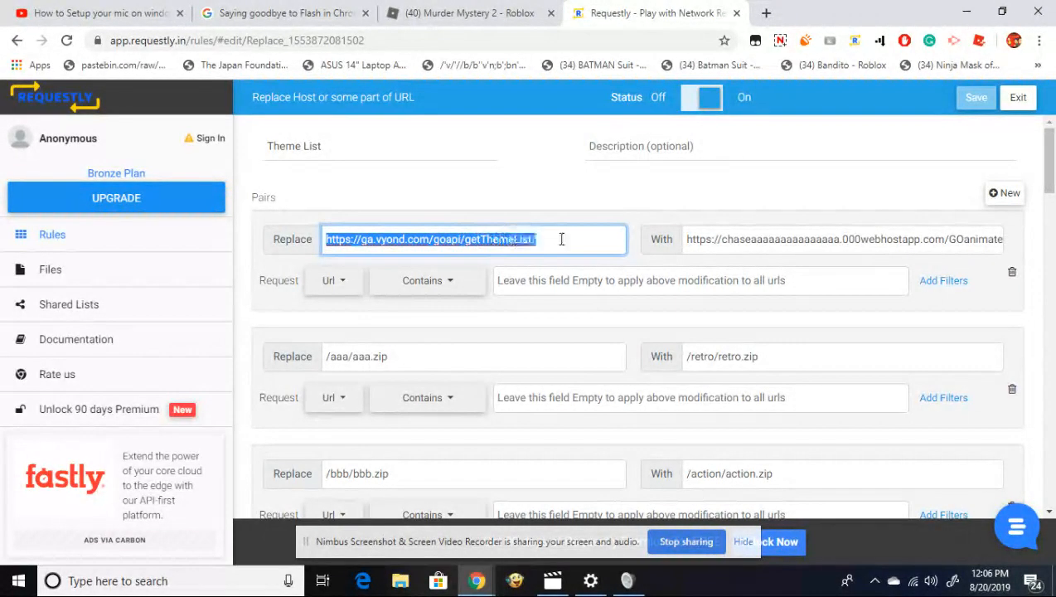
click(344, 240)
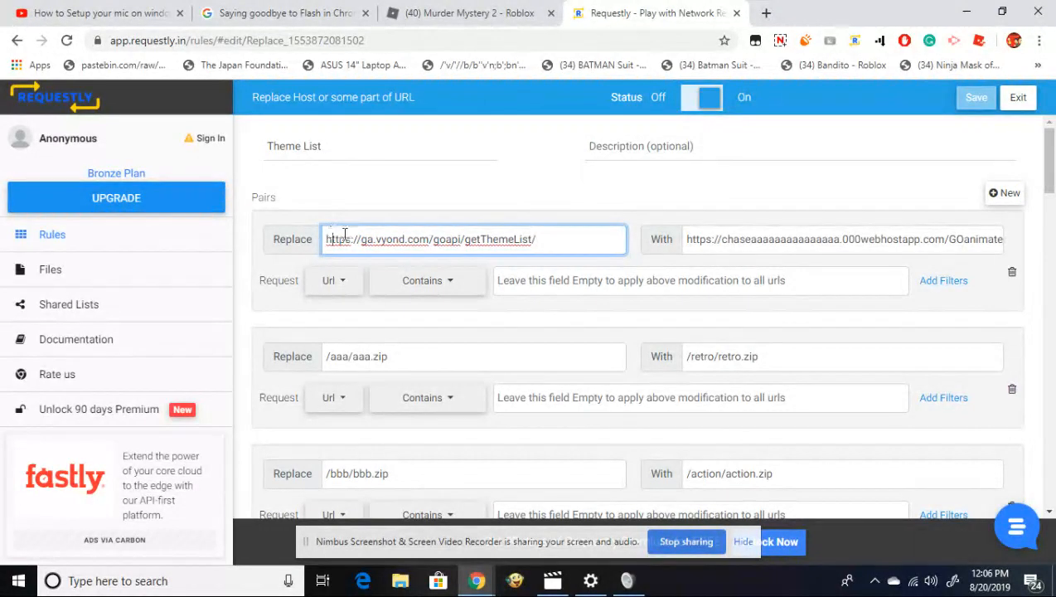
mouse_move(398, 210)
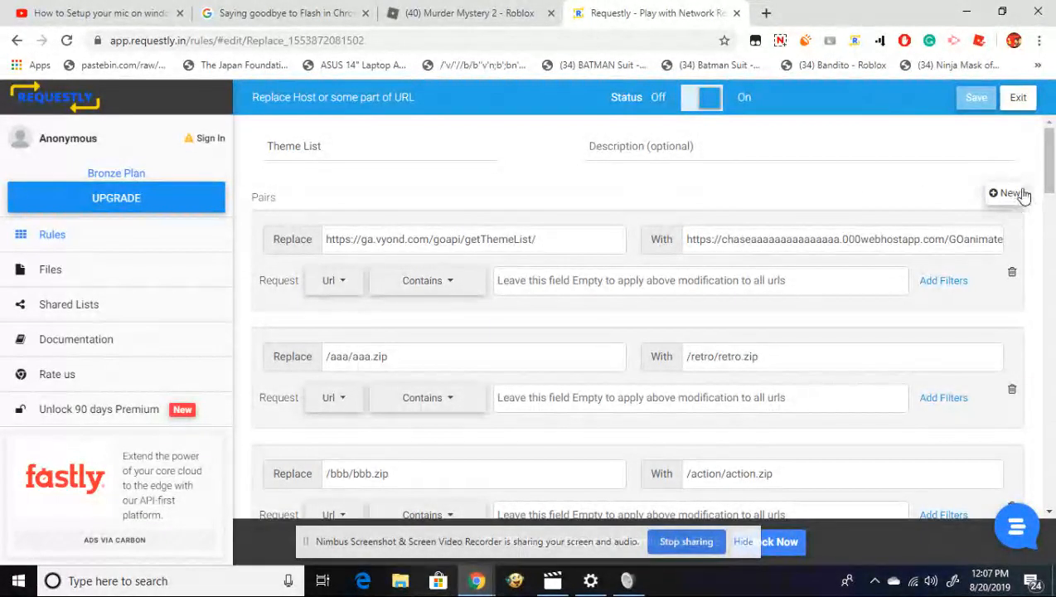
mouse_move(1003, 189)
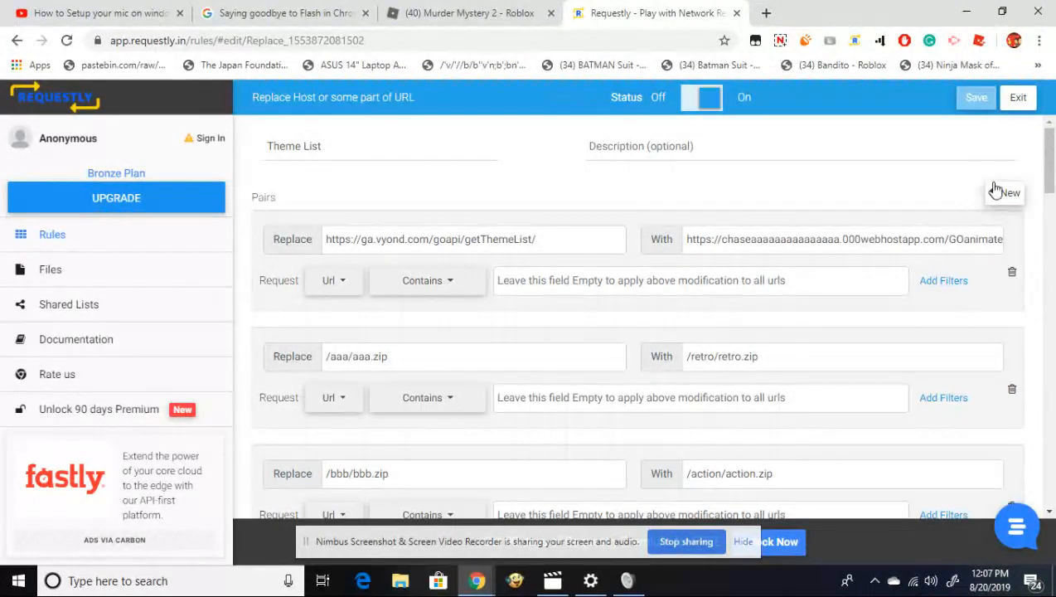
mouse_move(476, 346)
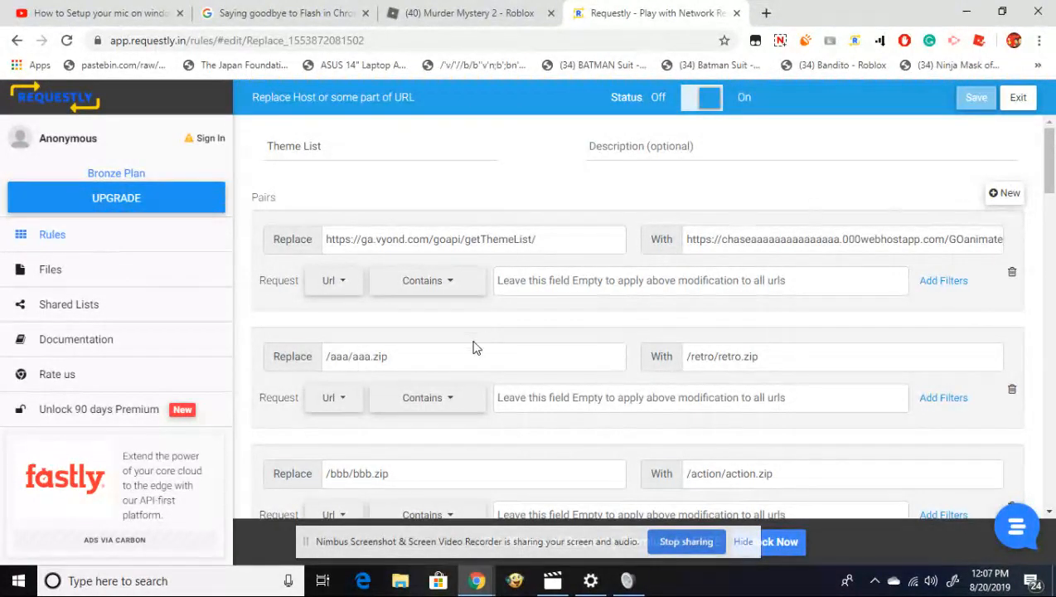
click(530, 238)
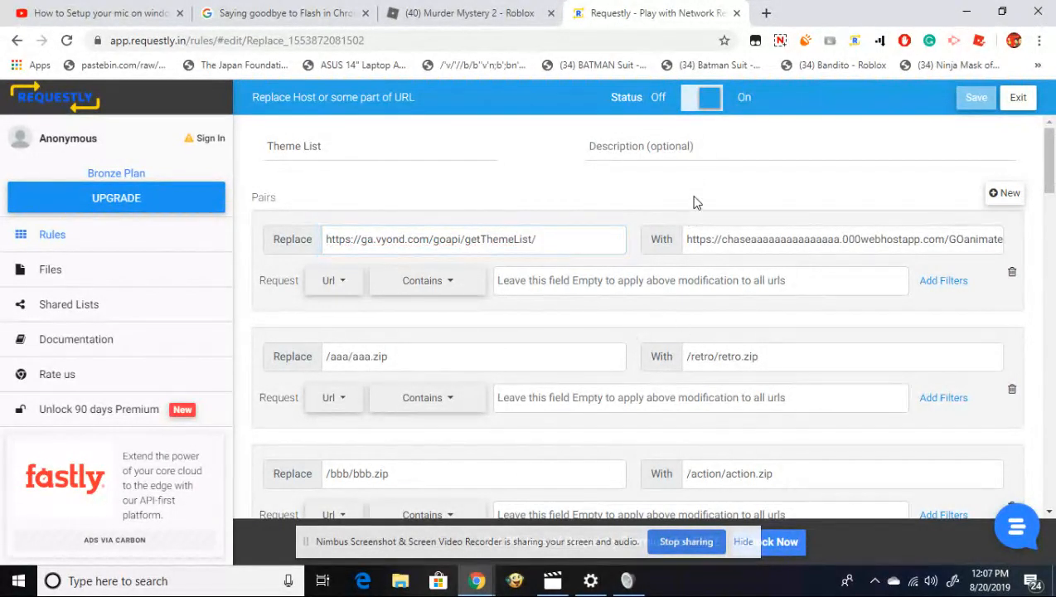
scroll(down, 3)
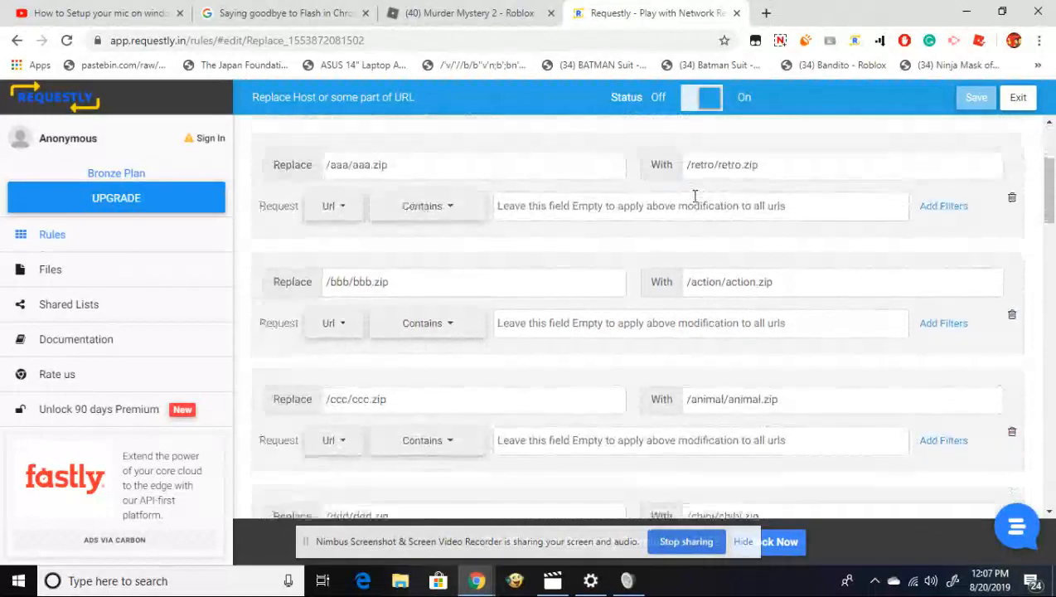
scroll(down, 3)
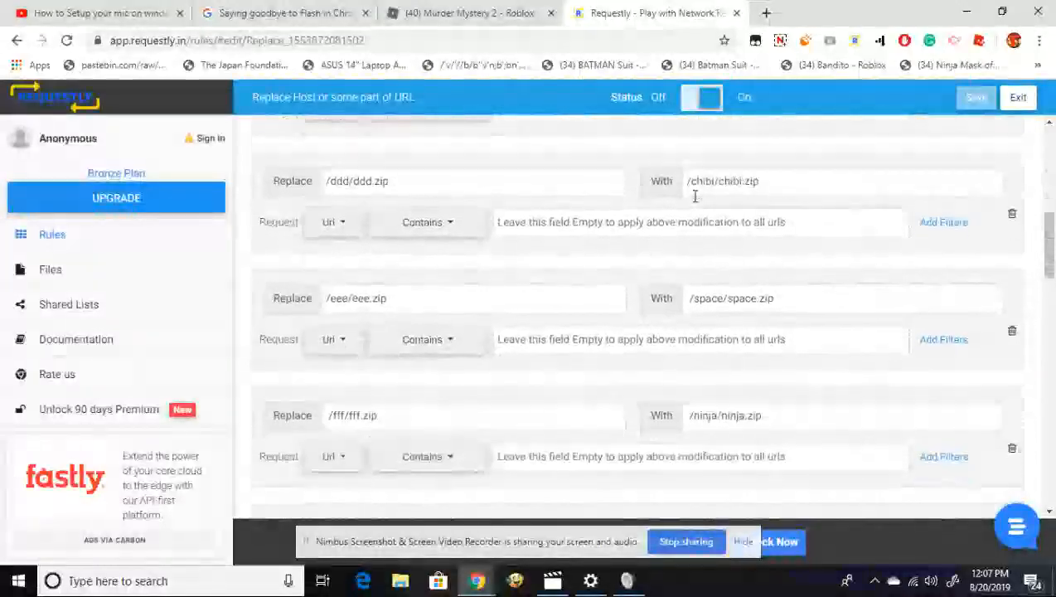
scroll(down, 3)
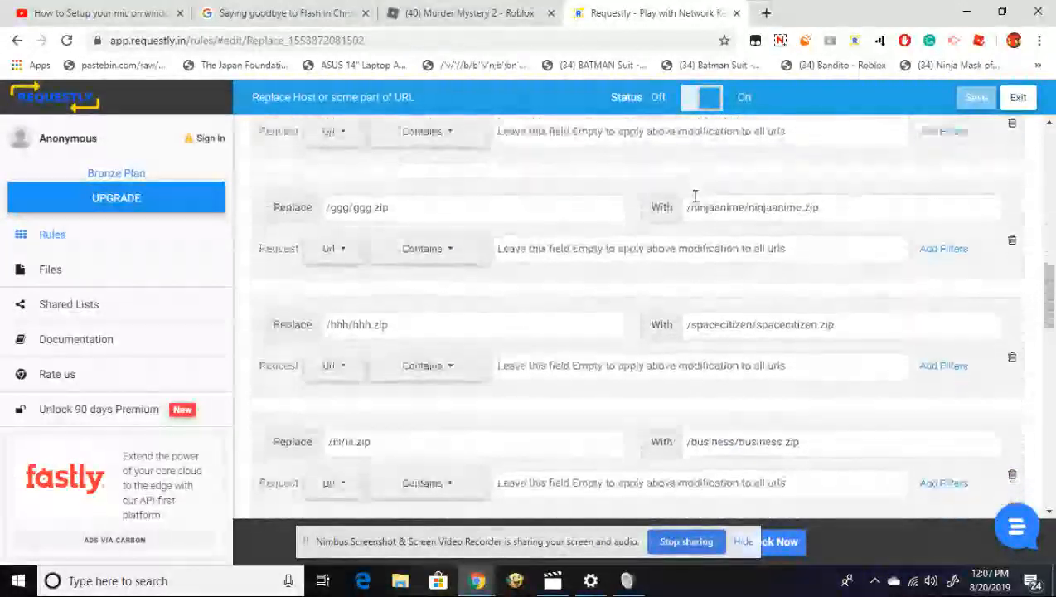
scroll(down, 3)
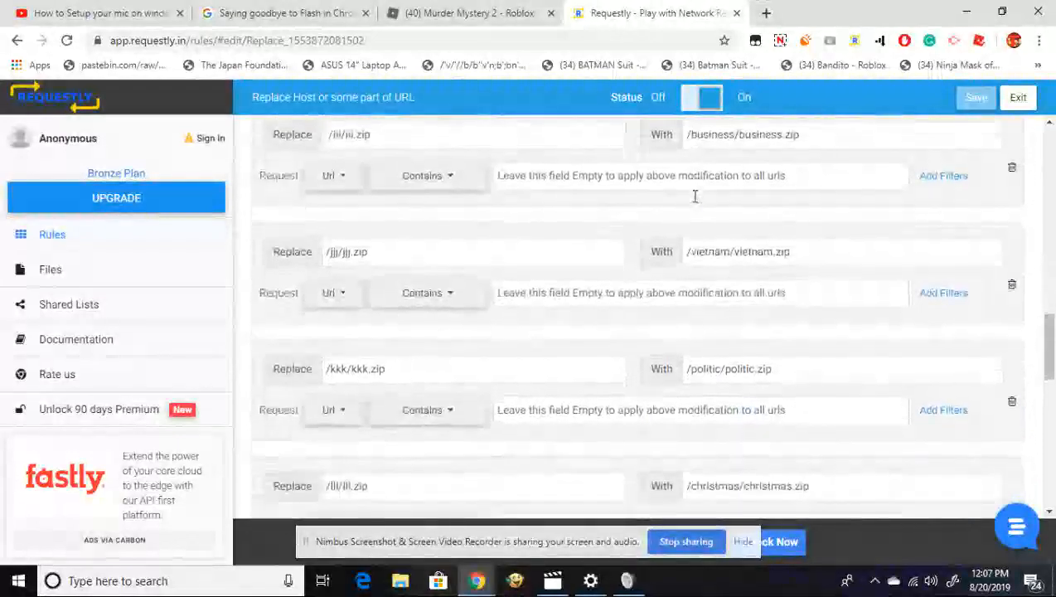
scroll(down, 3)
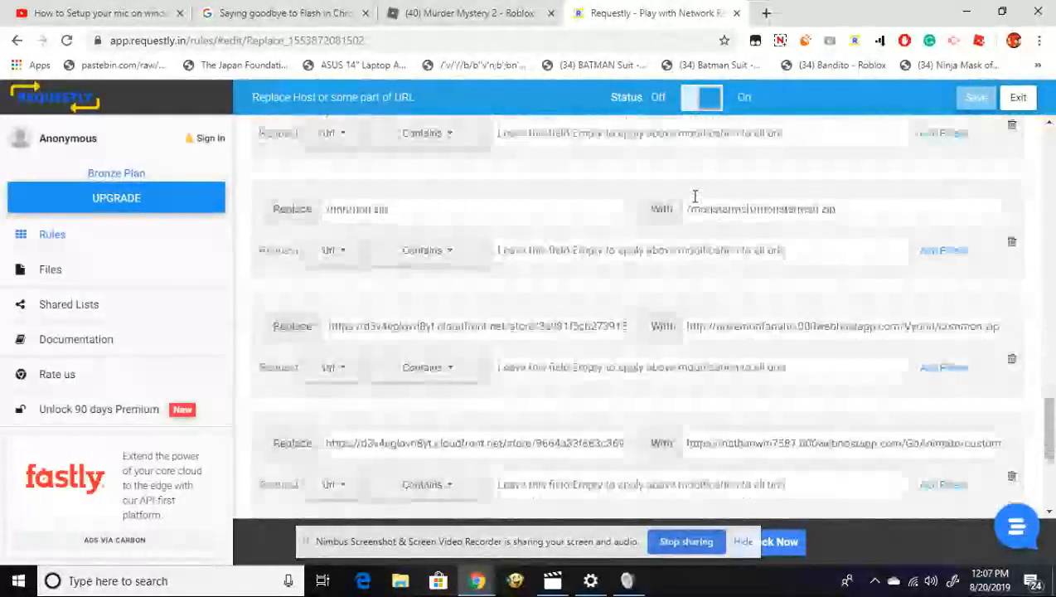
scroll(down, 3)
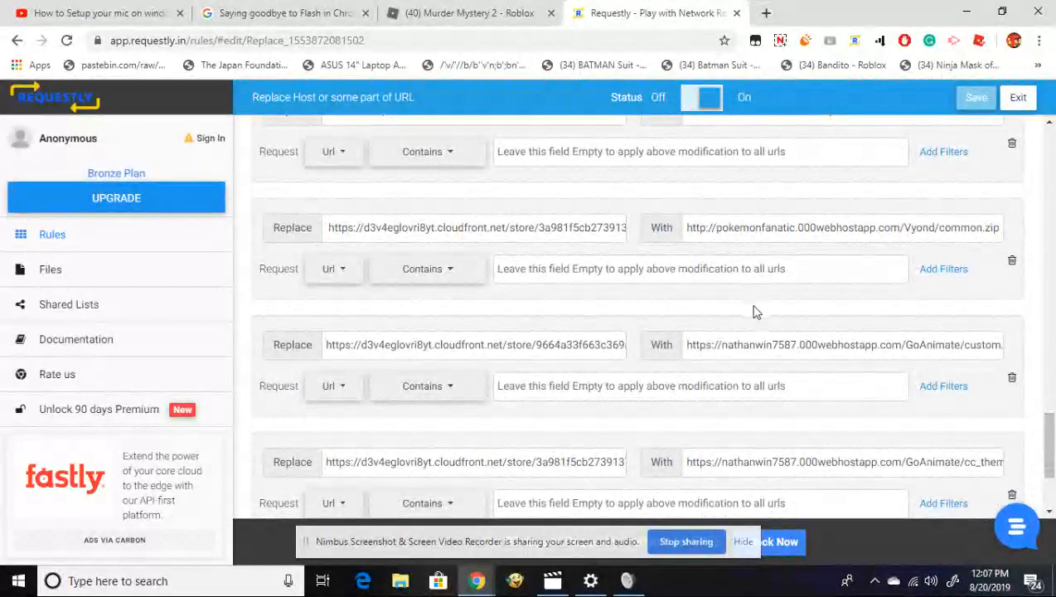
mouse_move(767, 417)
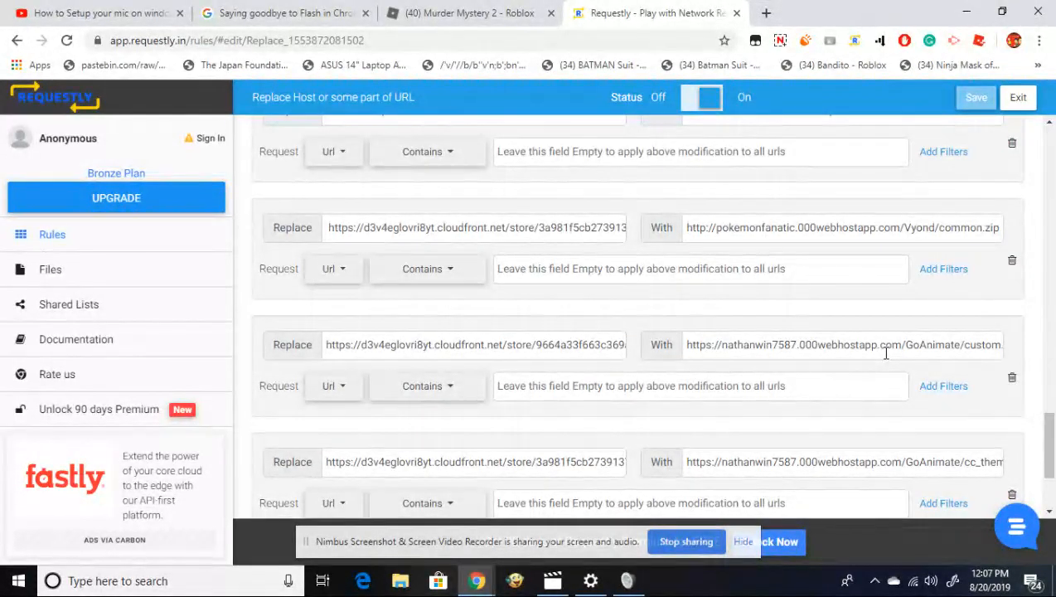
scroll(down, 3)
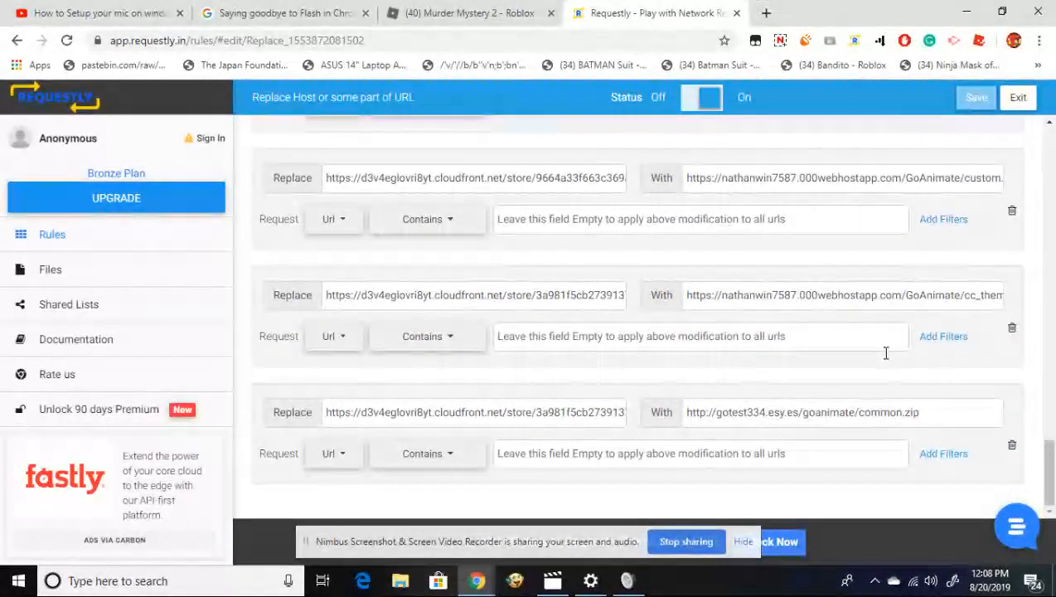
mouse_move(374, 422)
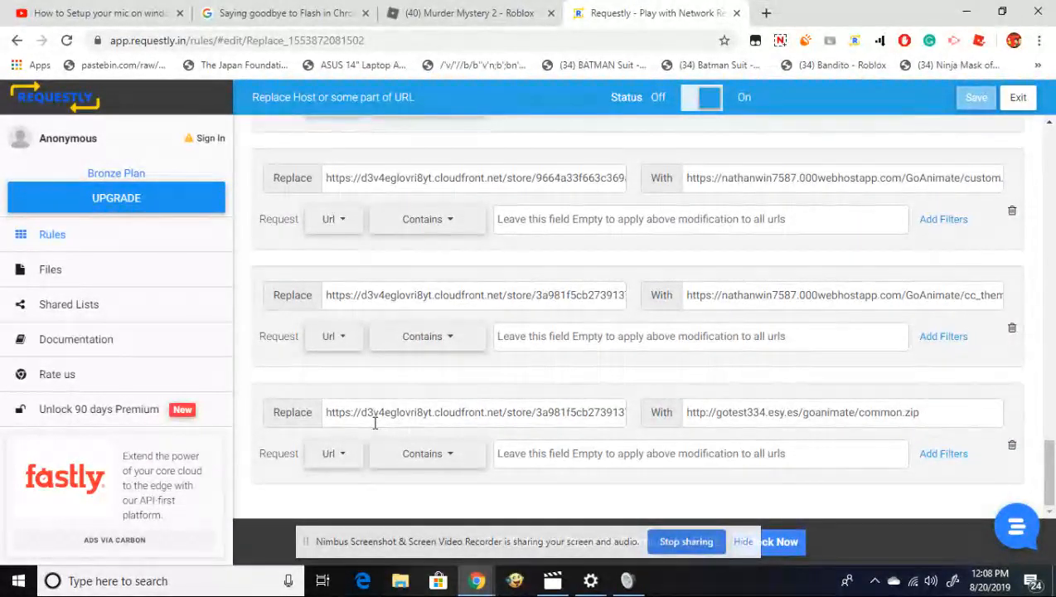
triple_click(474, 412)
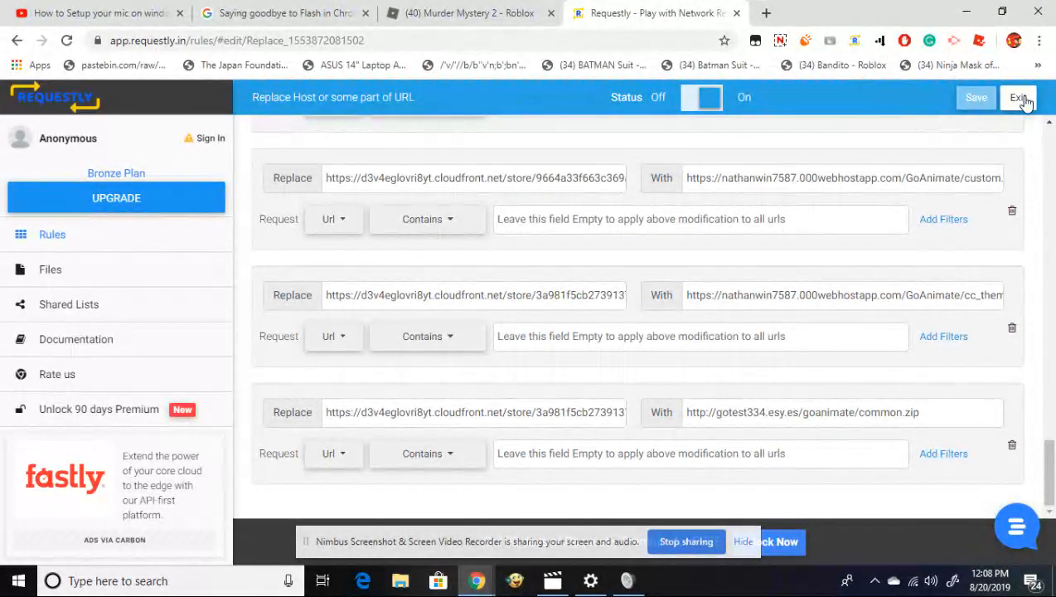
Exit the rule editor back to the rules list and open a new browser tab
click(1019, 97)
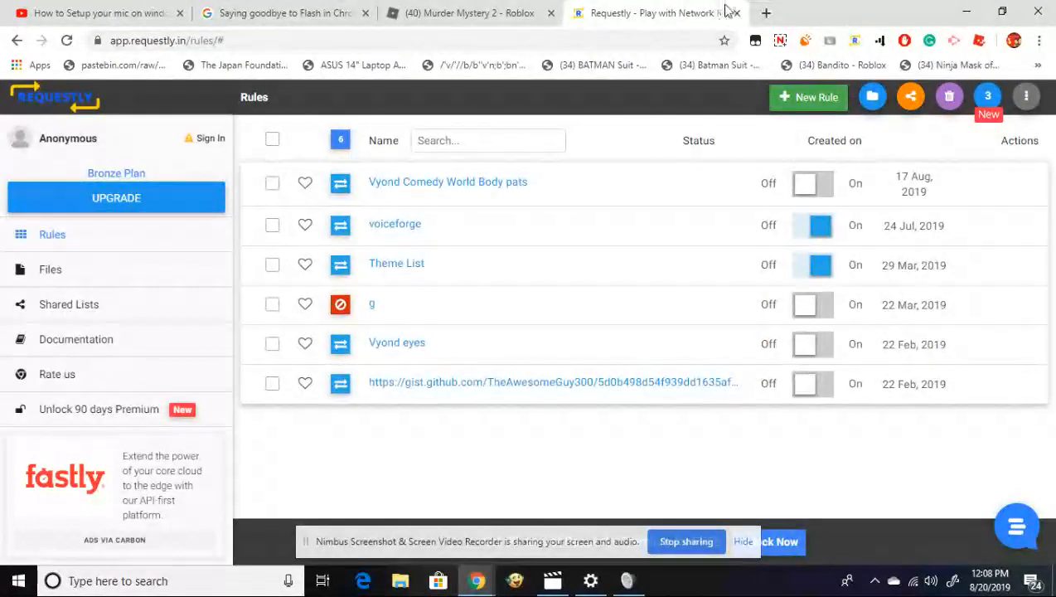
click(765, 12)
text(ga.vyond.com/yourvideos)
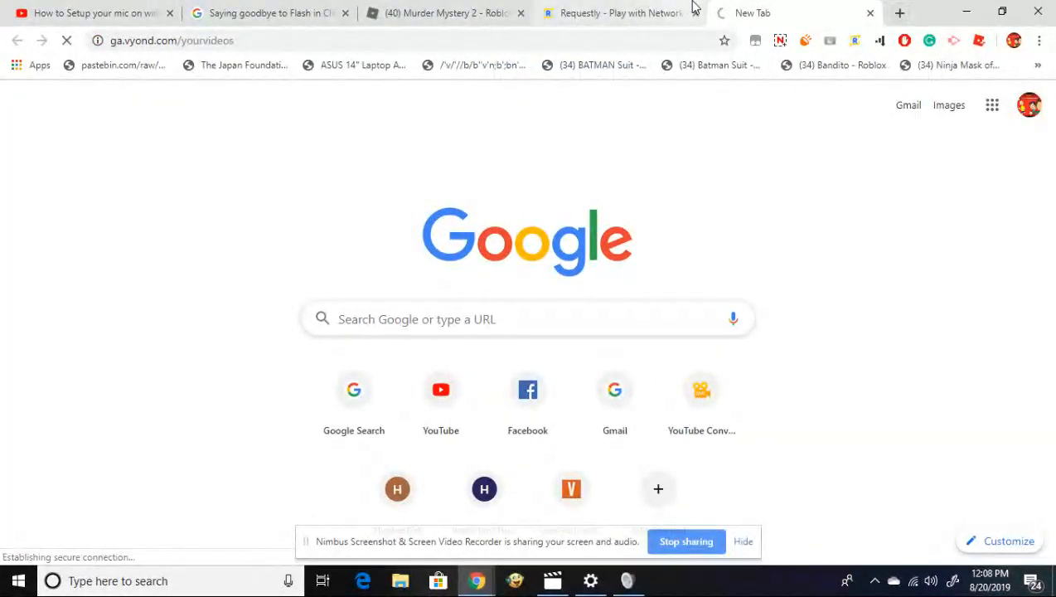
mouse_move(780, 39)
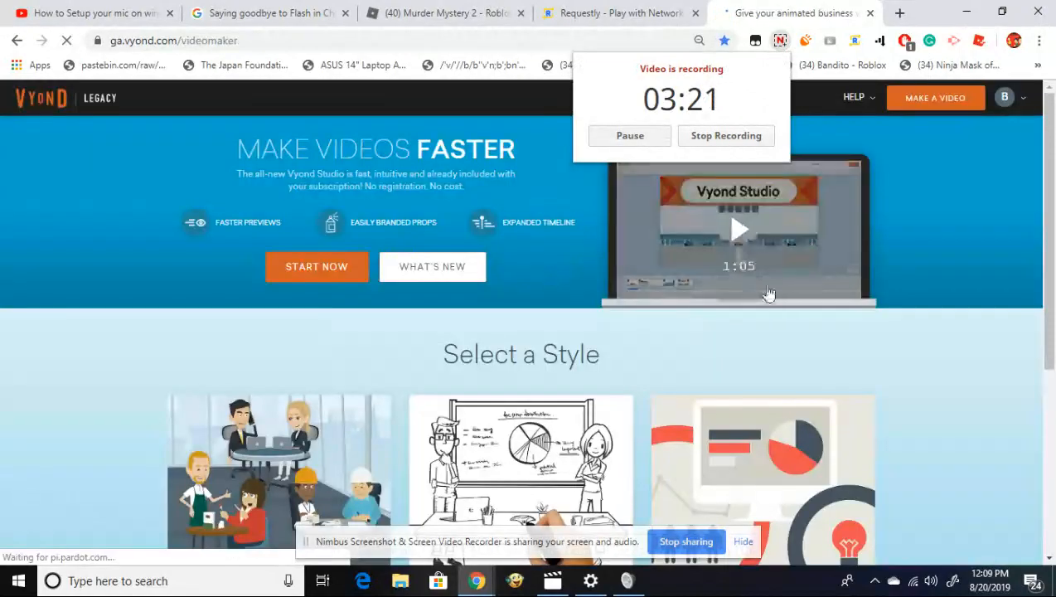
Choose the Business Friendly style to launch the video maker with a bedroom scene
scroll(down, 3)
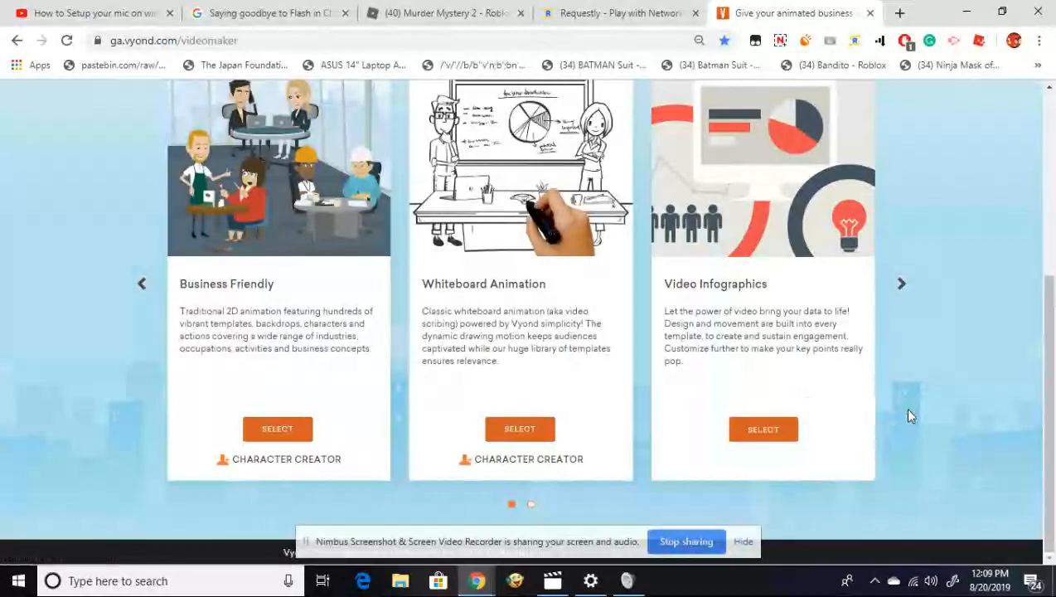
click(278, 428)
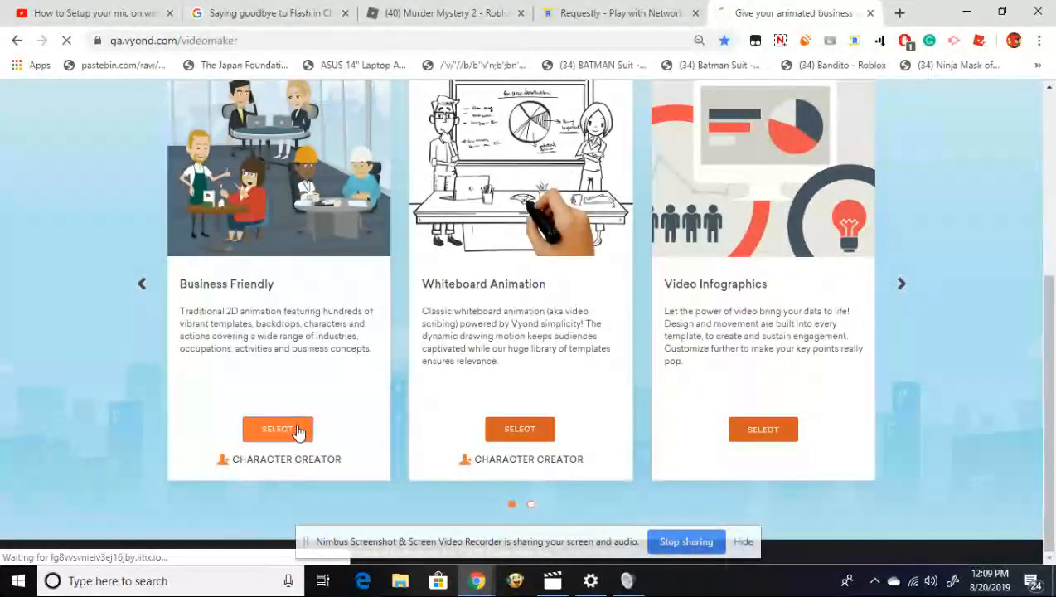
click(279, 429)
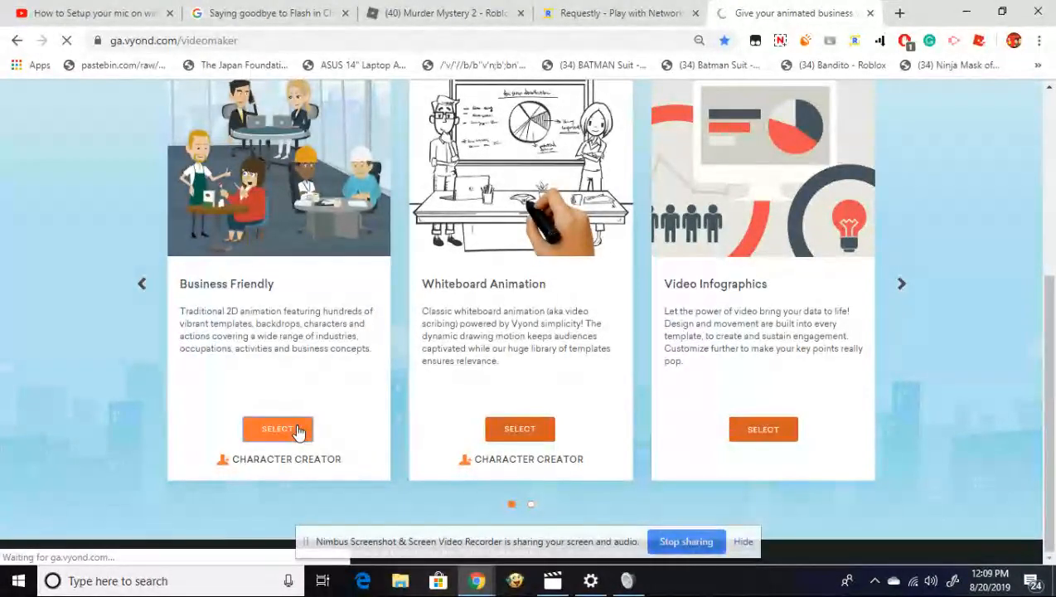
click(278, 428)
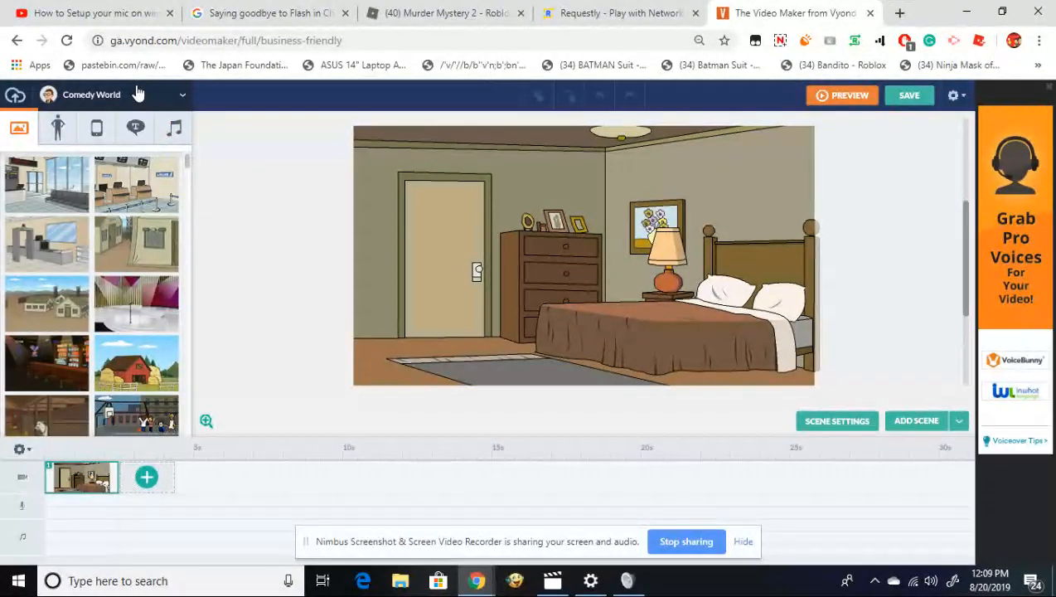
Show the Comedy World music library and scroll through its track list
click(182, 95)
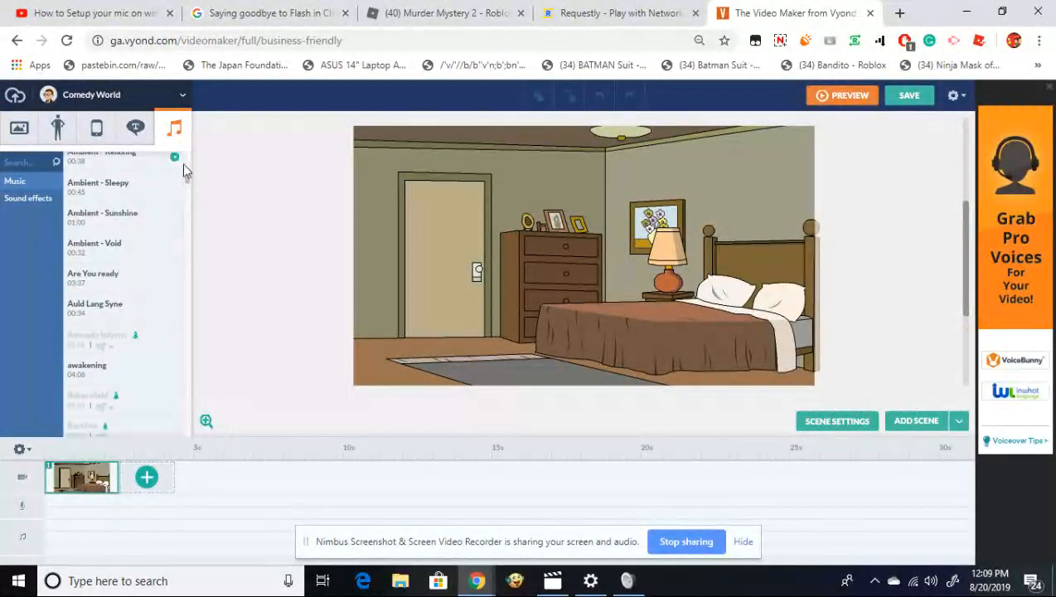
scroll(down, 3)
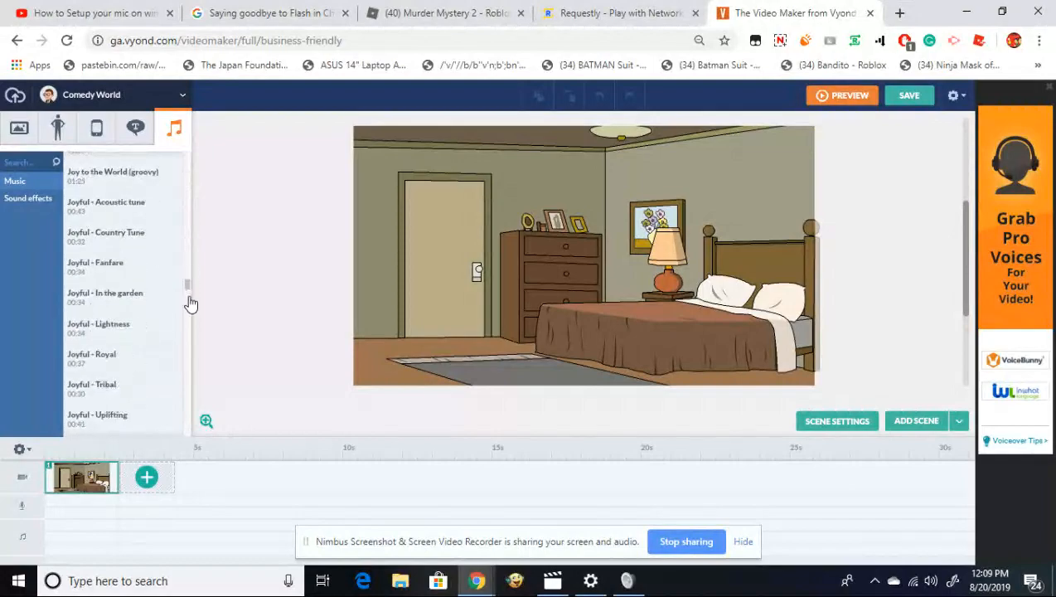
scroll(down, 3)
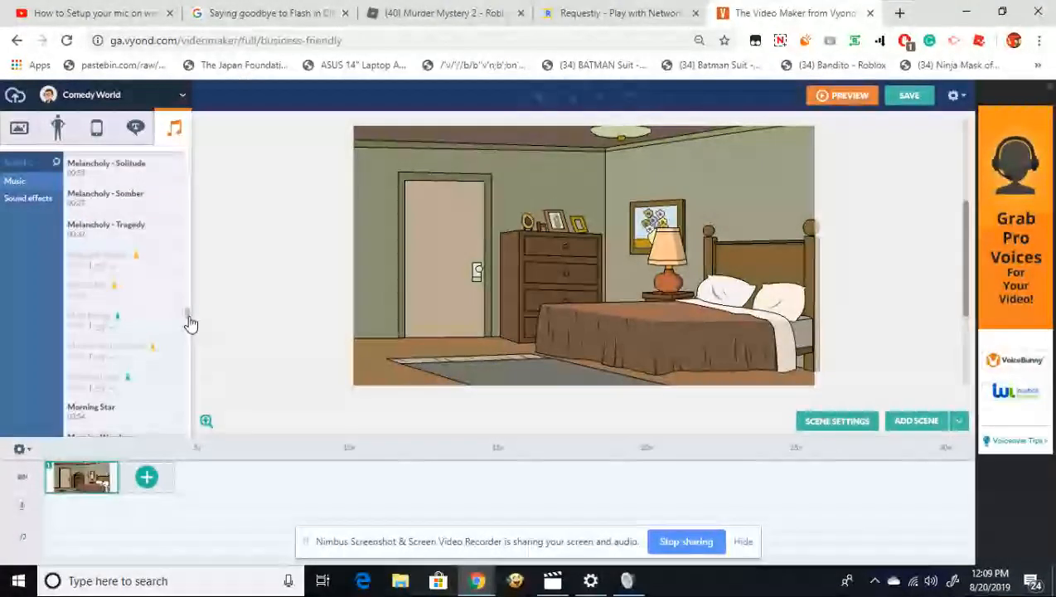
scroll(down, 3)
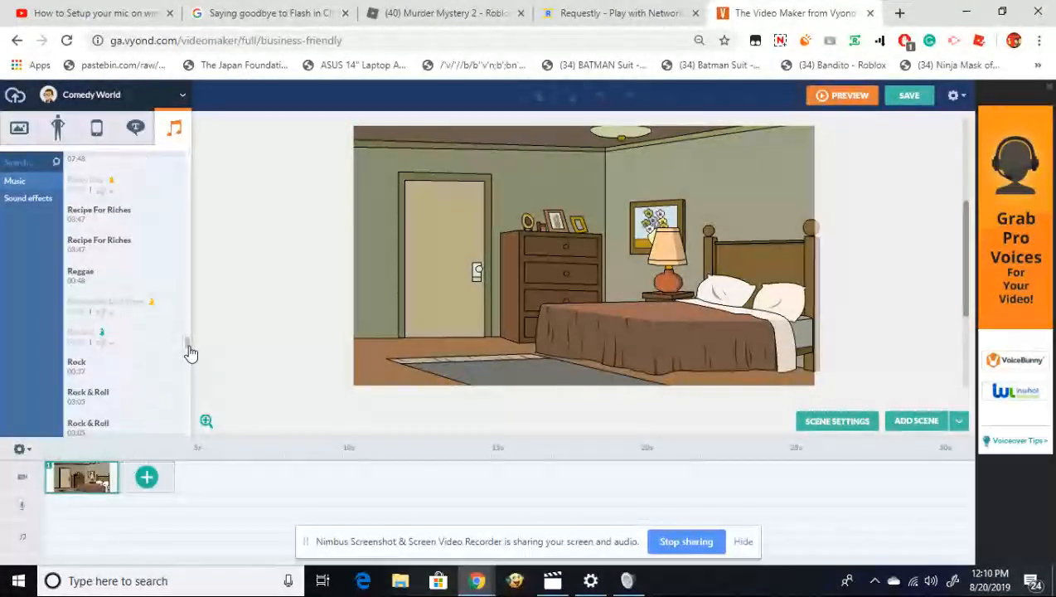
scroll(down, 3)
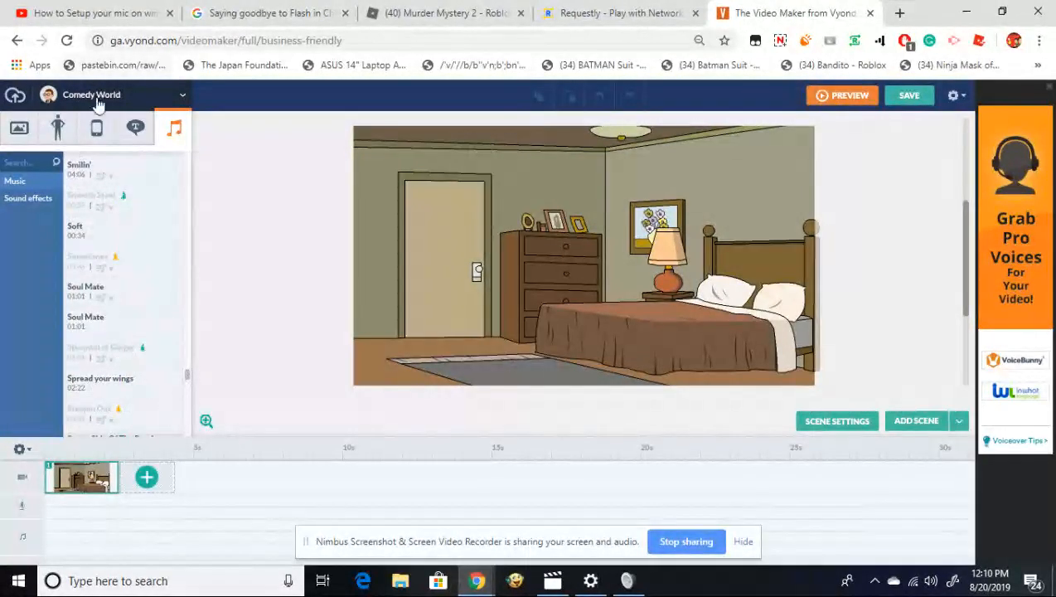
Switch the theme from Comedy World to Cartoon Classics and show its backgrounds
click(112, 94)
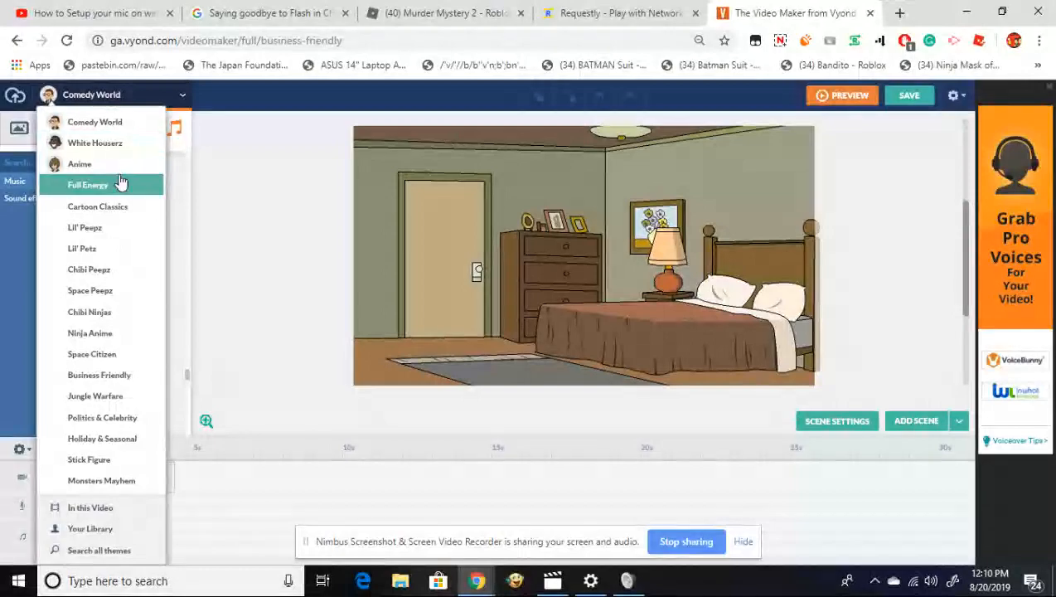
click(97, 207)
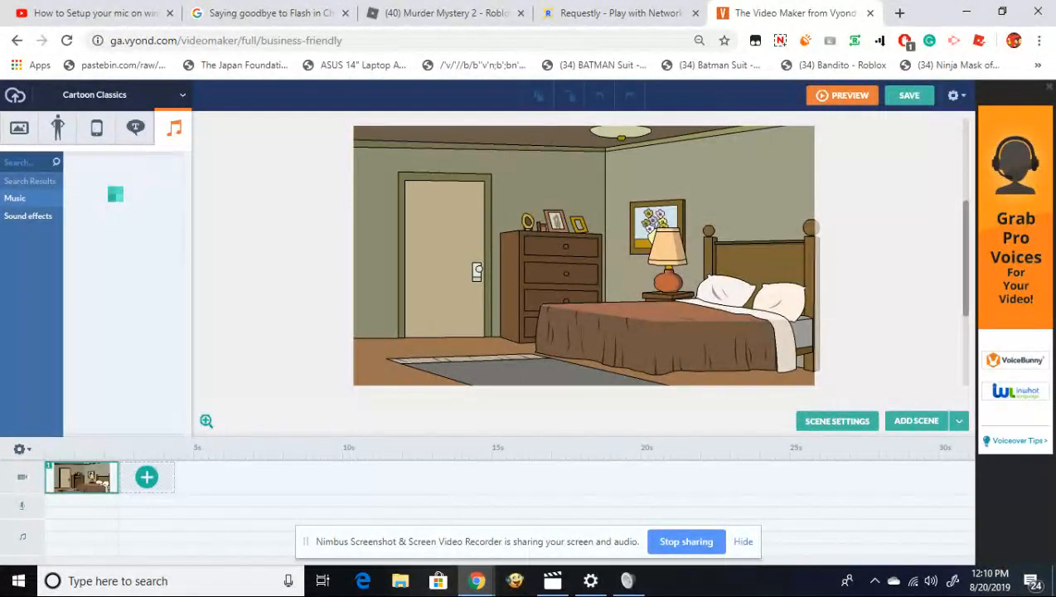
click(14, 197)
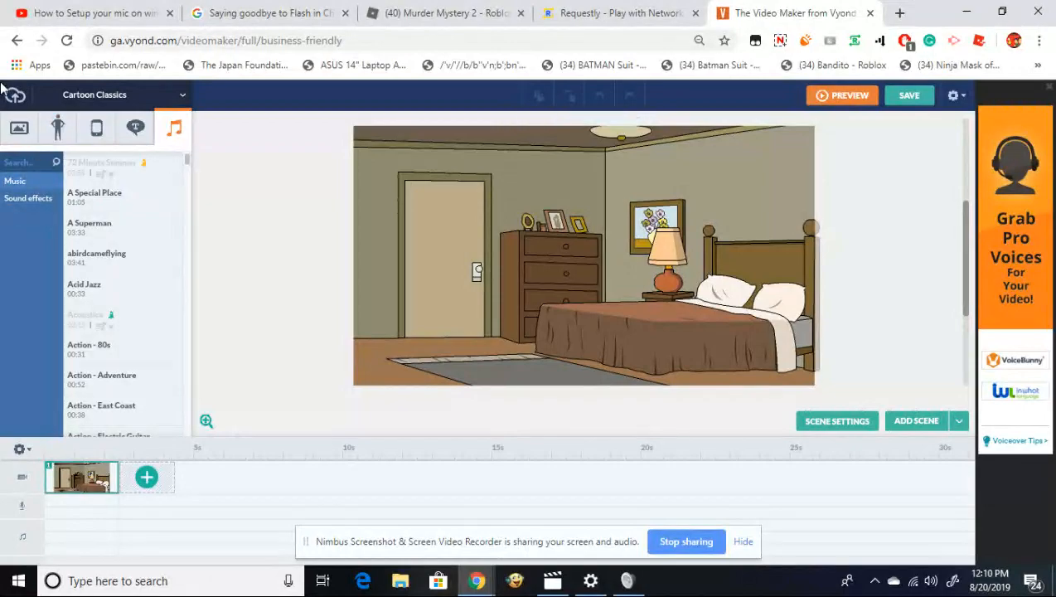
click(18, 128)
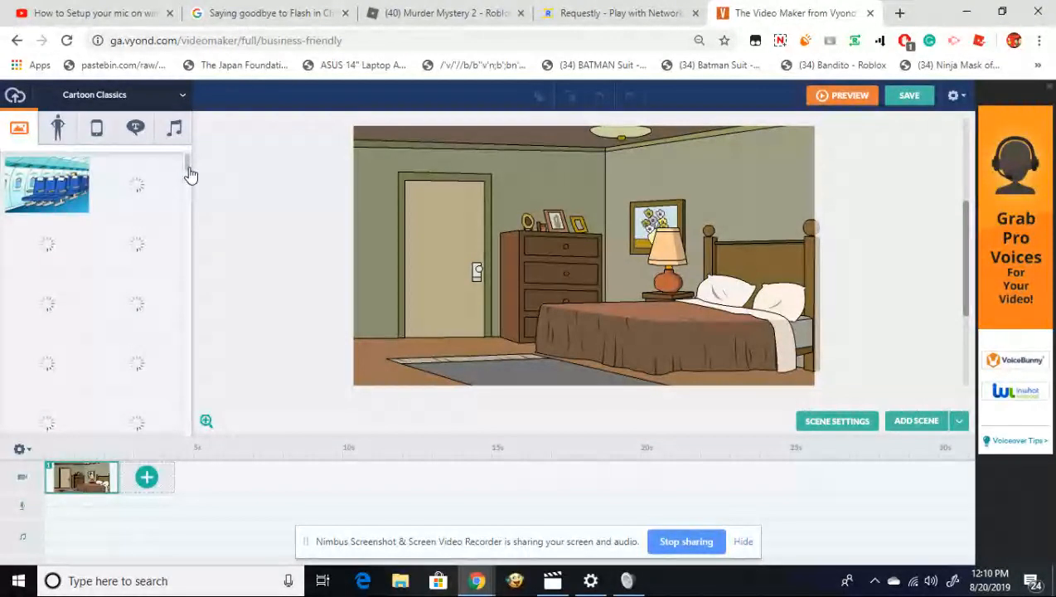